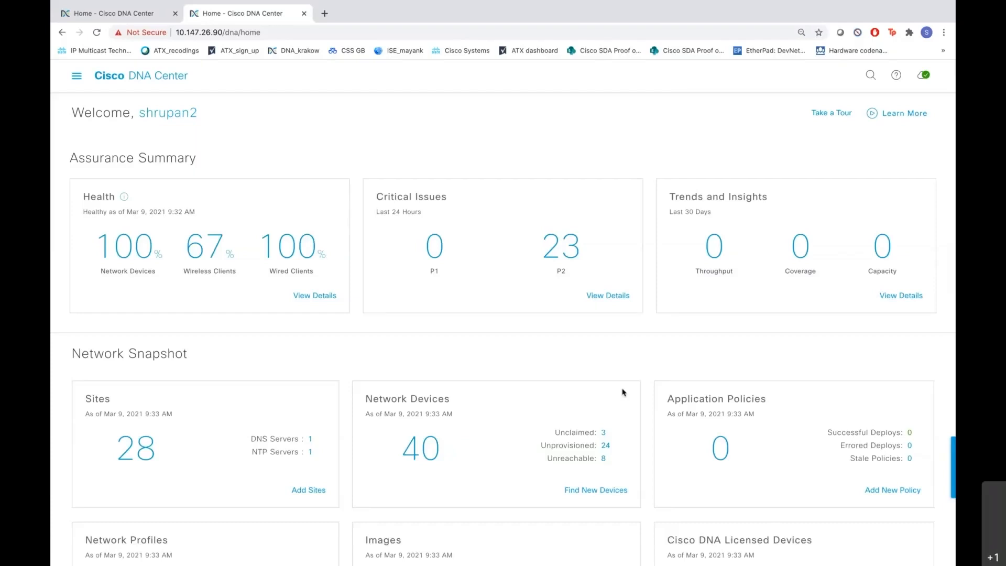
pyautogui.moveTo(138, 170)
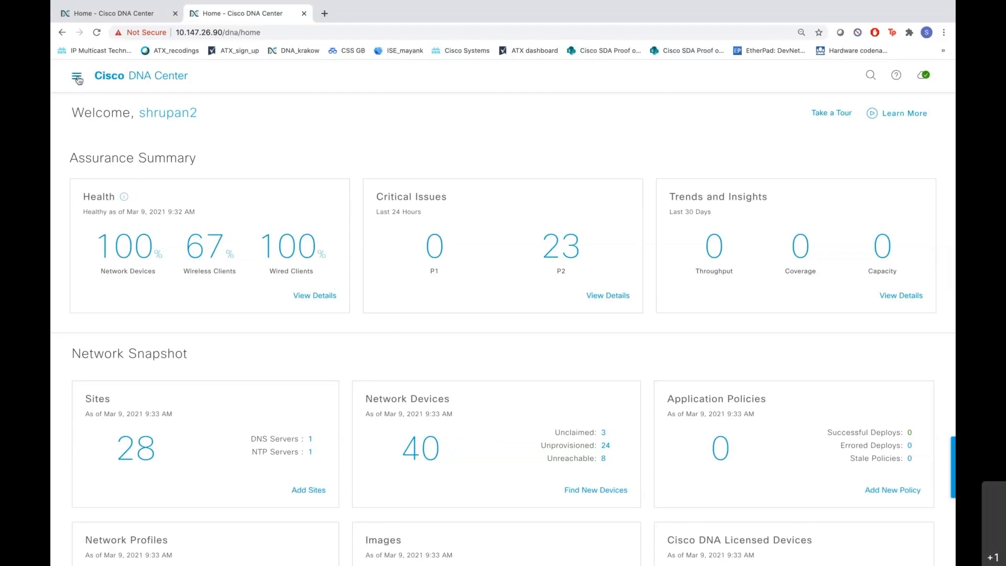
# Expand the Tools section of the main navigation menu to list Discovery and Topology.
pyautogui.click(75, 75)
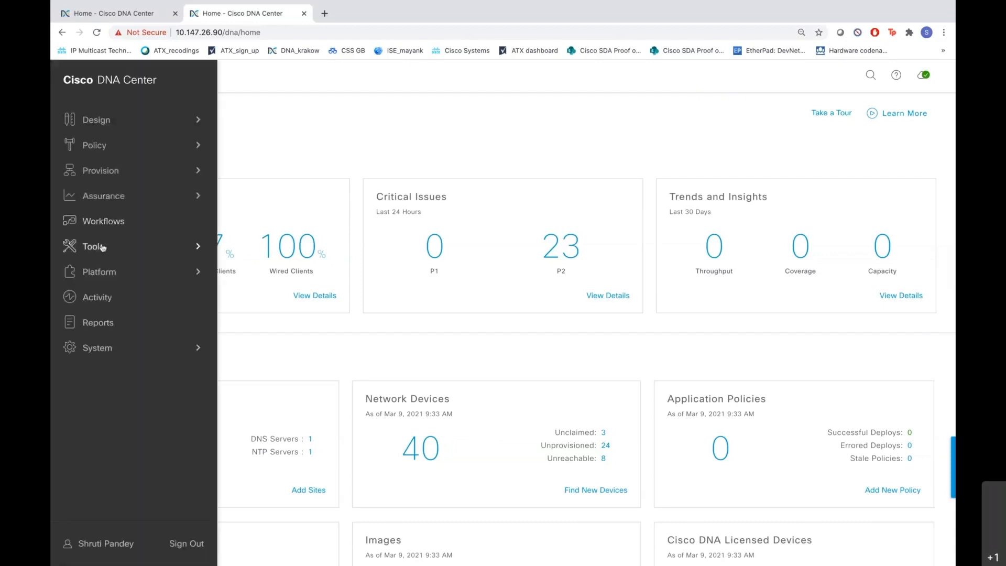
pyautogui.click(93, 246)
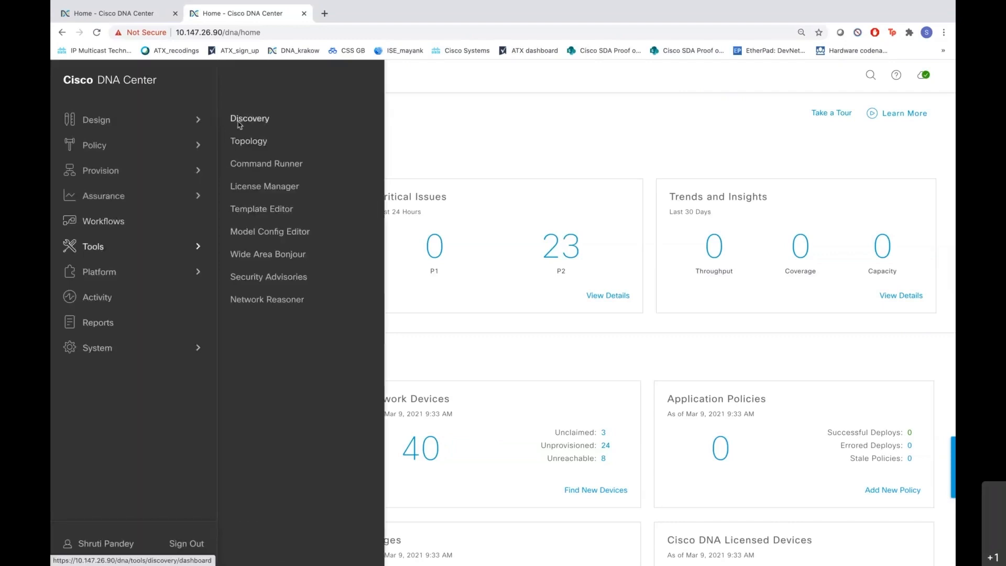
# Go to the Discovery dashboard from Tools.
pyautogui.click(249, 118)
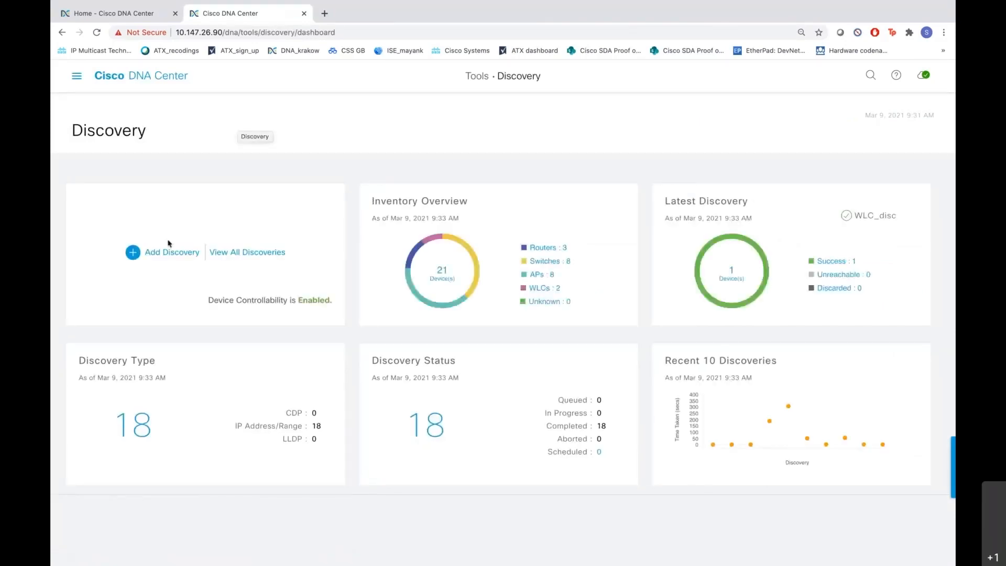
pyautogui.moveTo(169, 252)
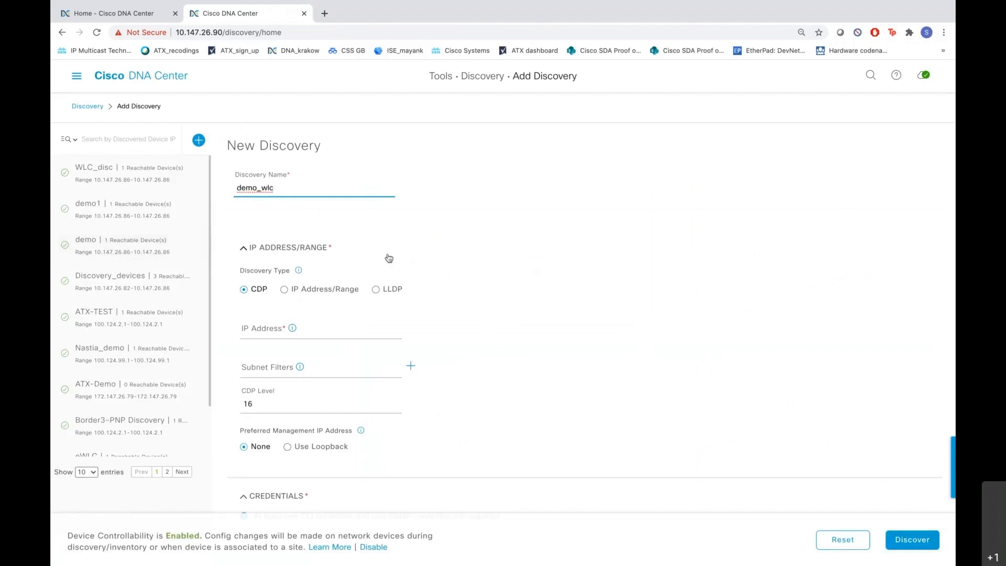
pyautogui.moveTo(276, 333)
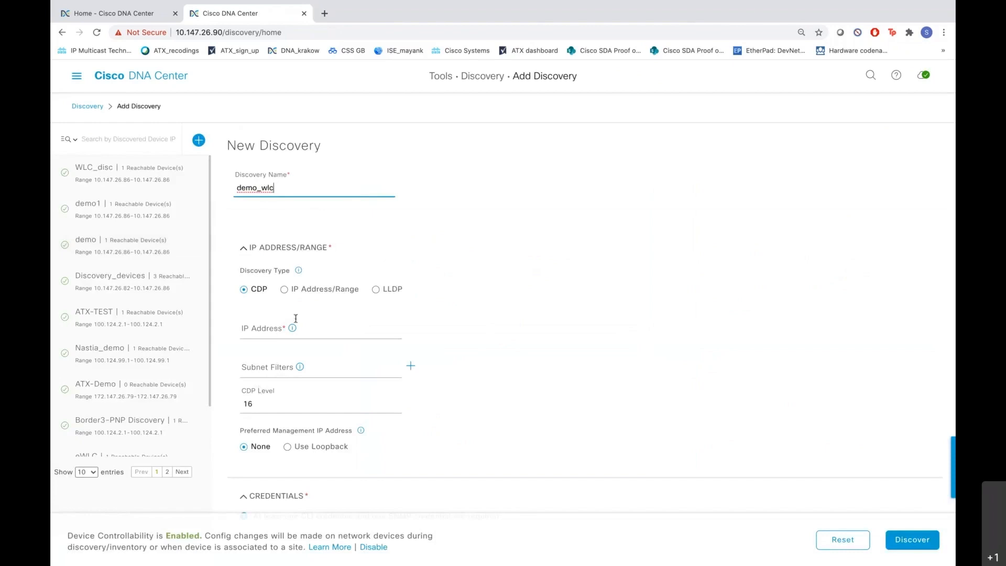
# Choose IP Address/Range discovery with From and To both 10.147.26.86, after briefly trying LLDP.
pyautogui.click(284, 289)
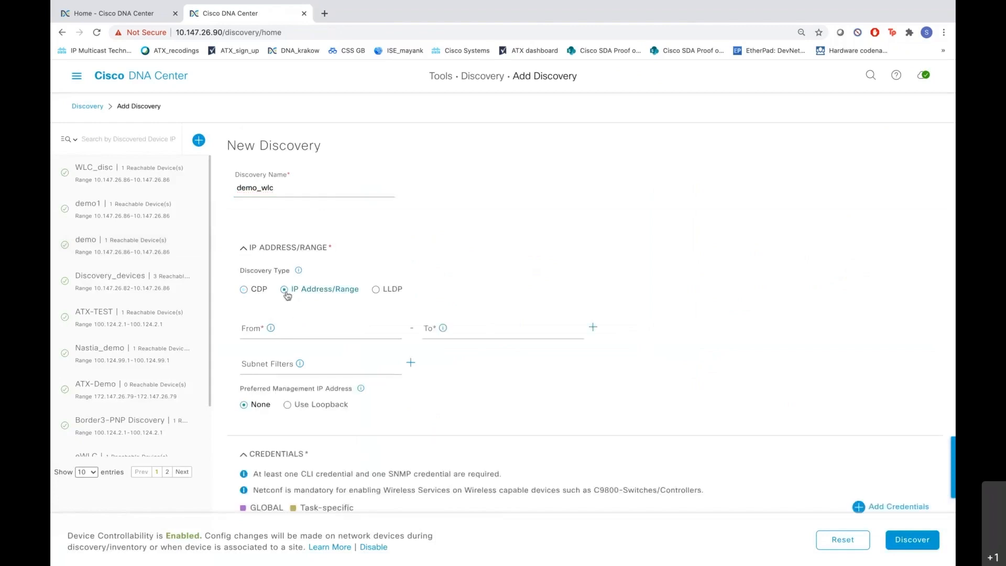
pyautogui.click(321, 328)
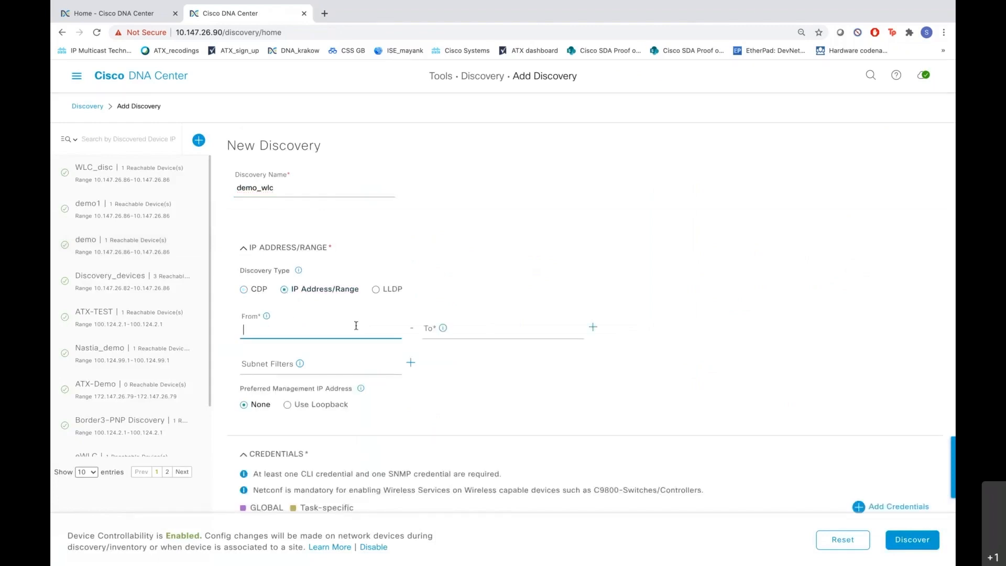
pyautogui.click(502, 328)
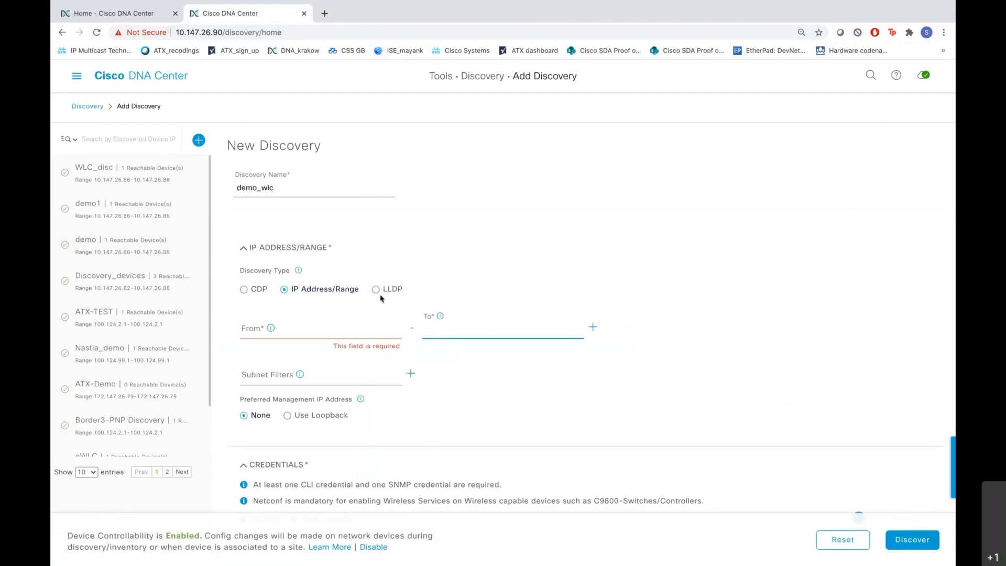
pyautogui.click(376, 290)
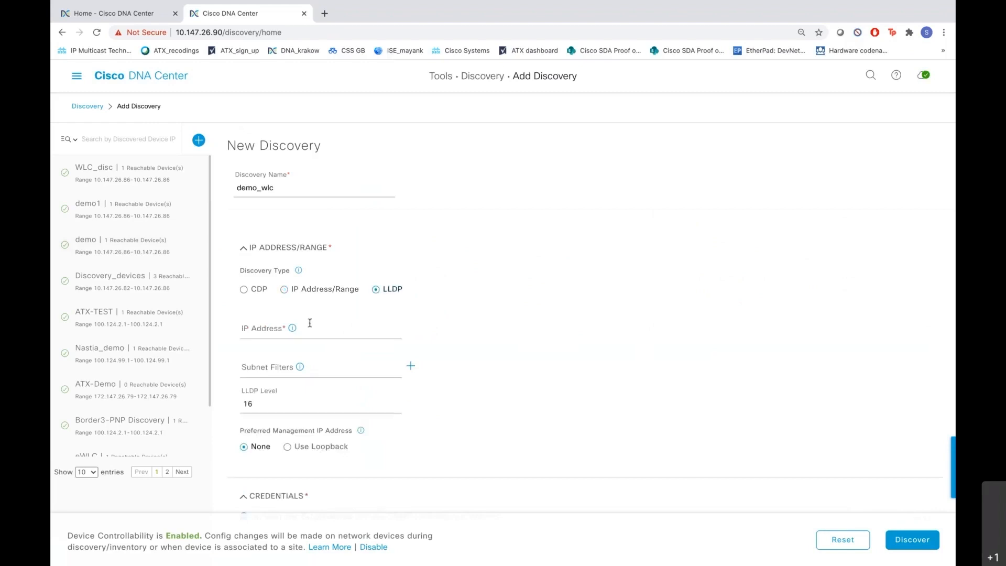
pyautogui.moveTo(292, 304)
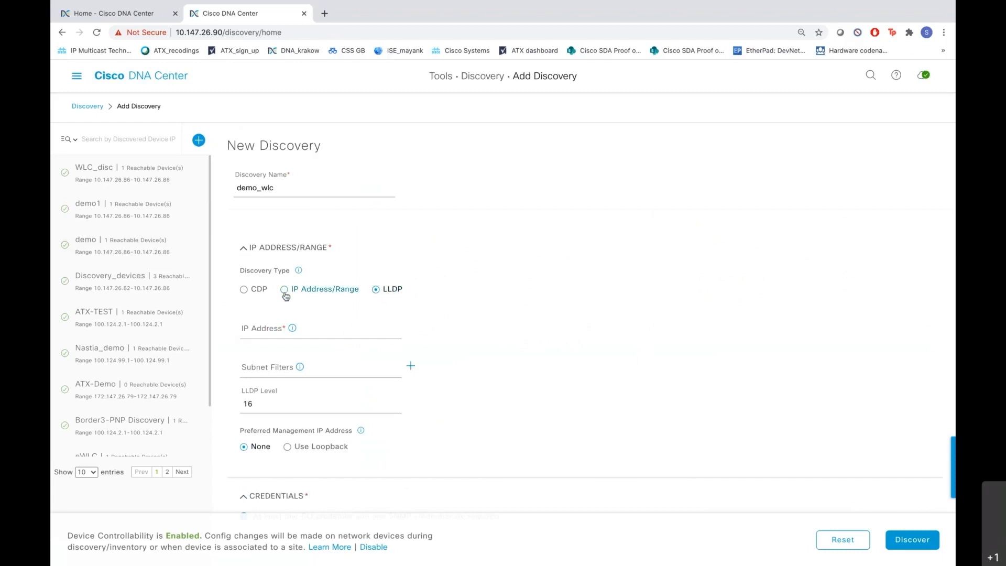
pyautogui.click(285, 290)
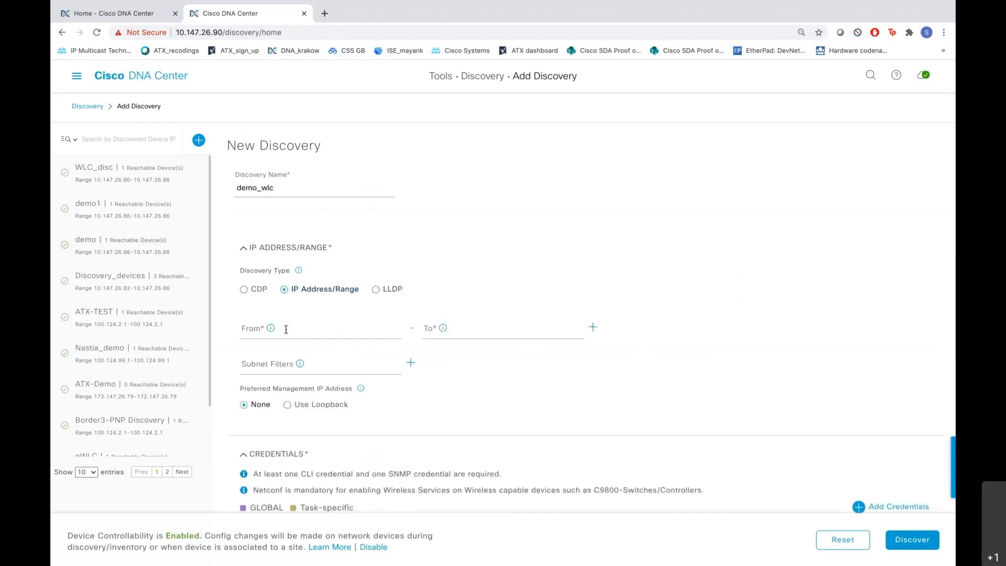
pyautogui.write('10.147.26.86')
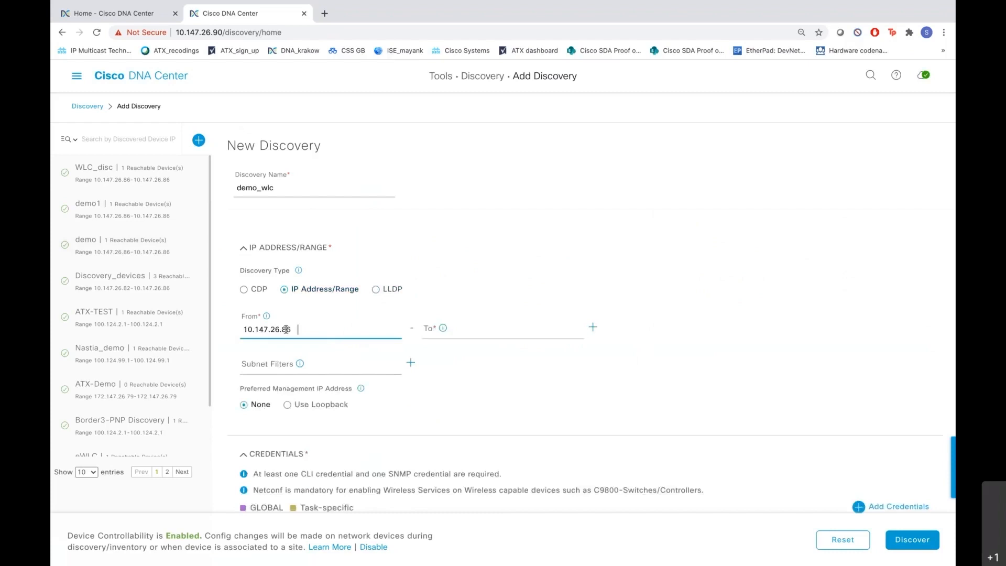
pyautogui.write('10.147.26.86')
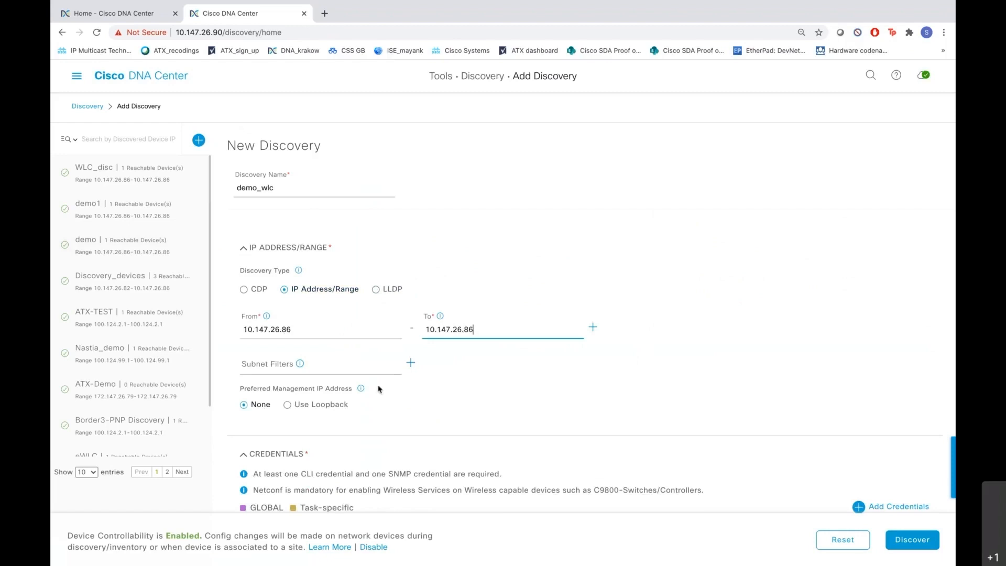
pyautogui.scroll(-3)
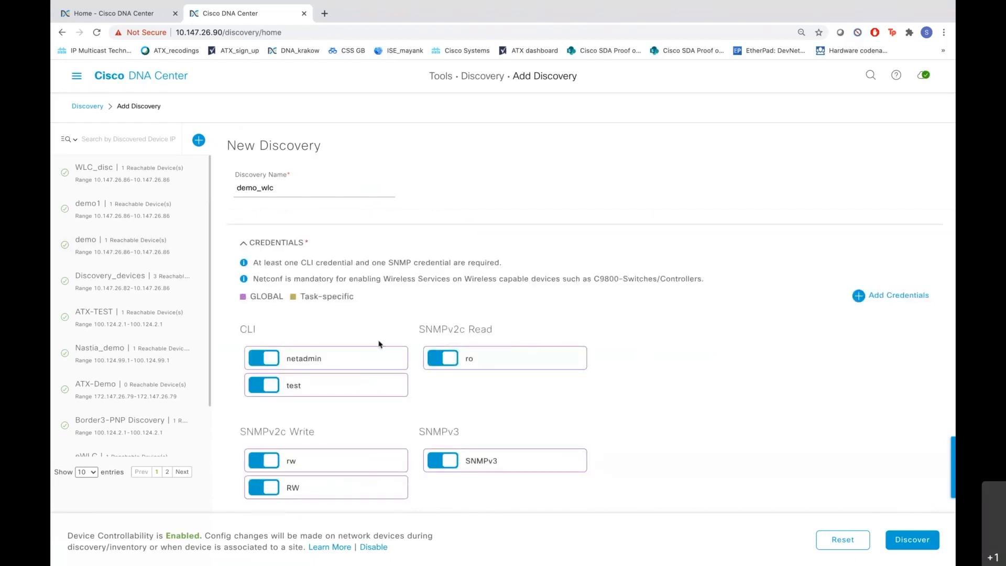
pyautogui.scroll(-3)
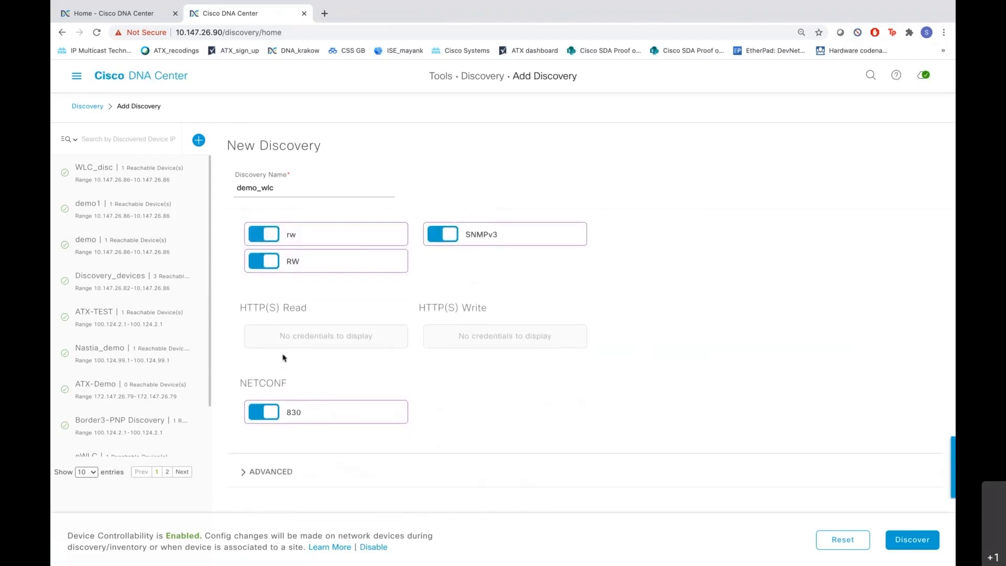
pyautogui.moveTo(383, 428)
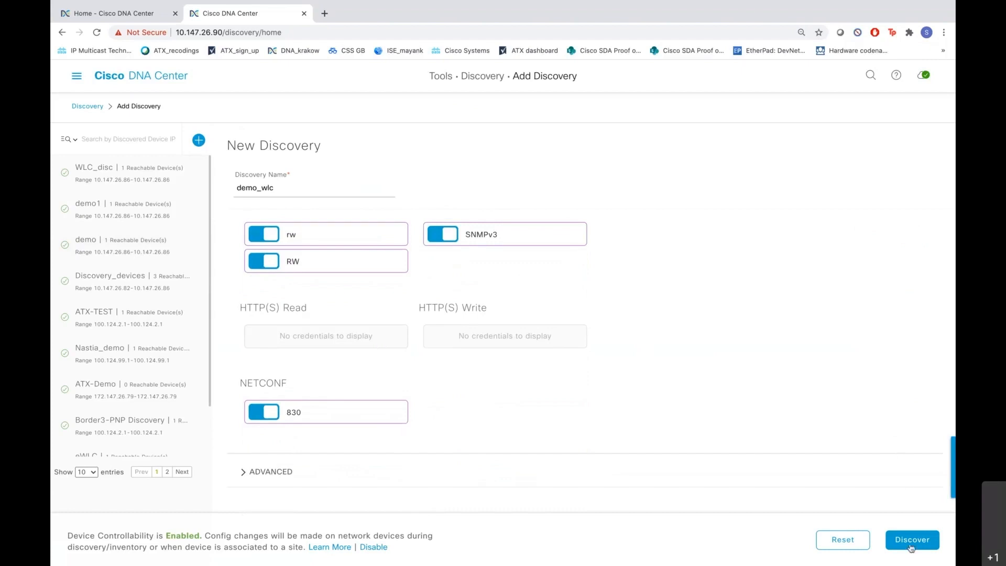
# Run the demo_wlc discovery now rather than scheduling it later, and start the task.
pyautogui.click(910, 540)
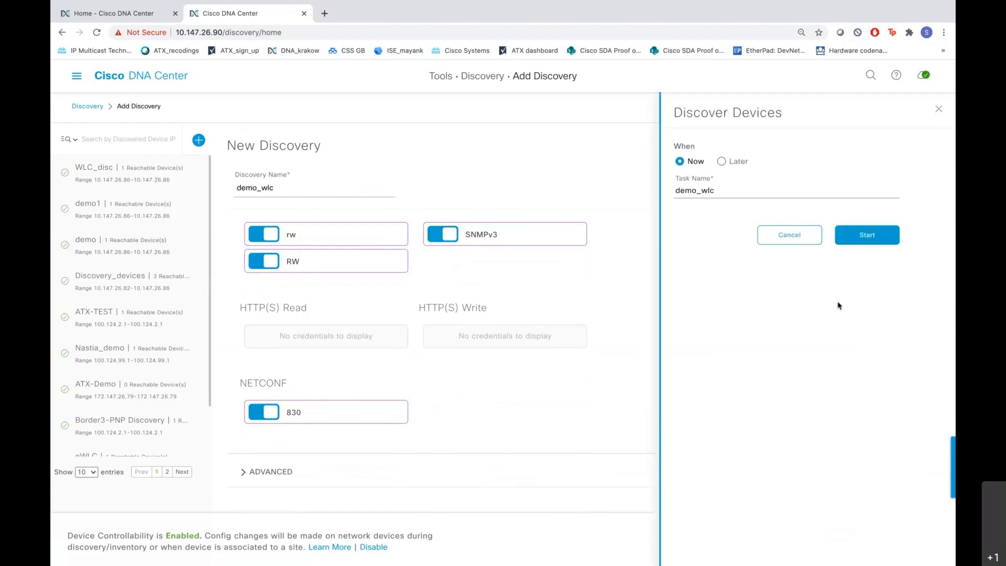
pyautogui.moveTo(722, 171)
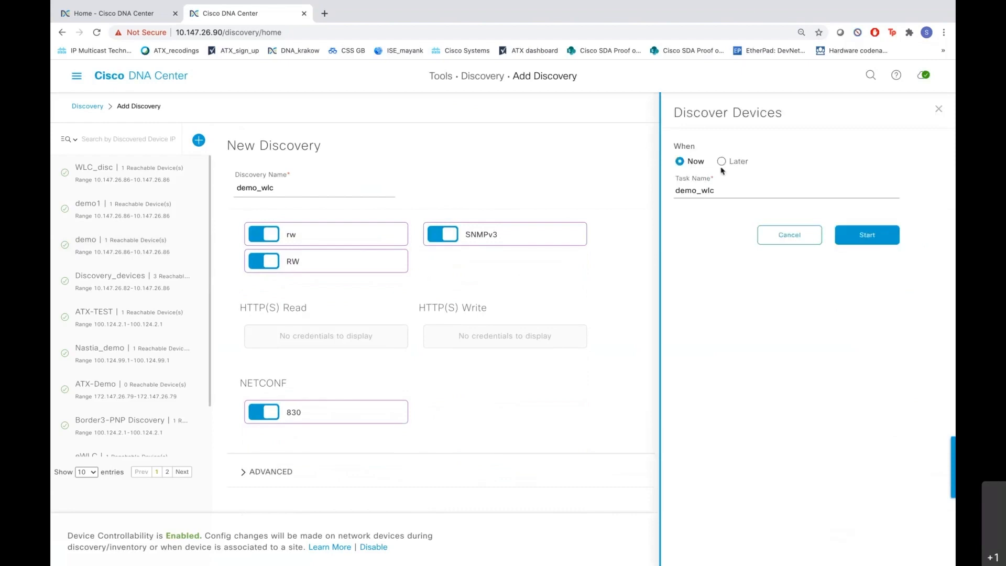
pyautogui.click(721, 161)
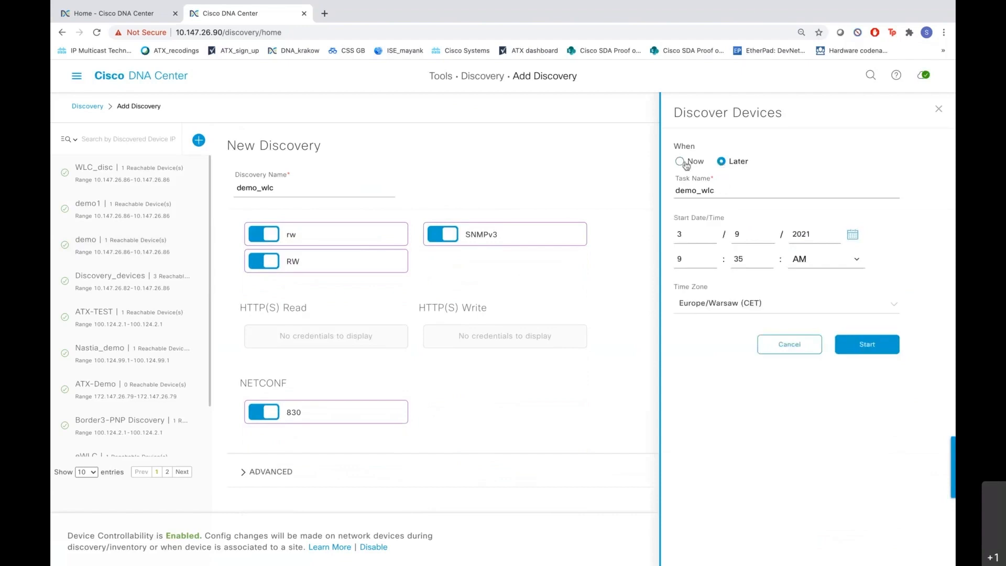
pyautogui.click(681, 161)
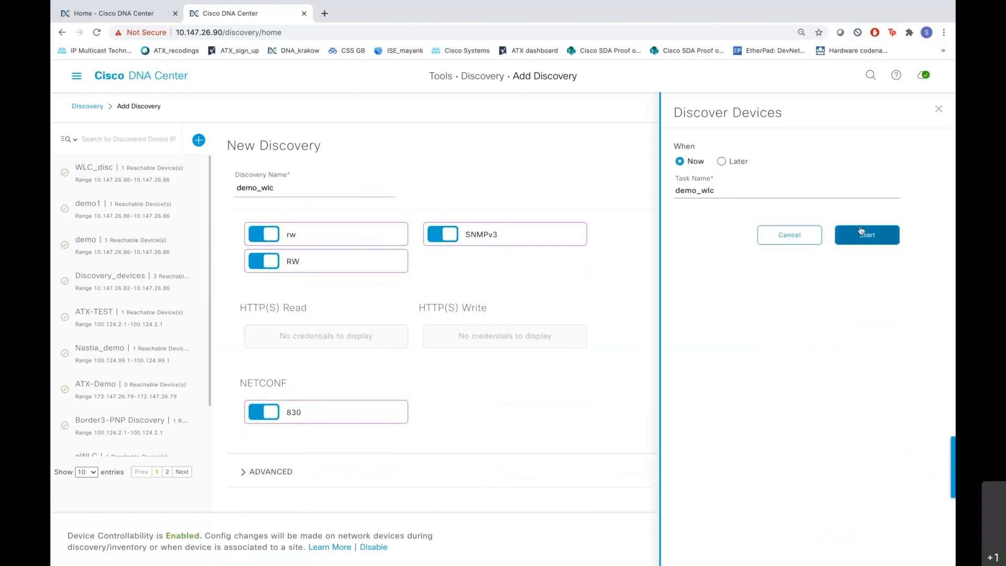
pyautogui.click(867, 234)
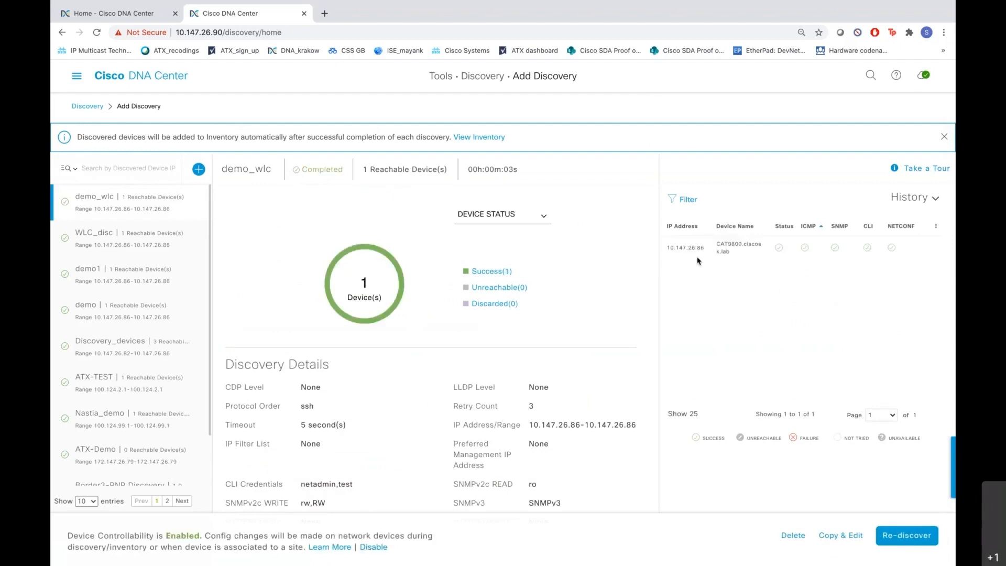
pyautogui.moveTo(684, 257)
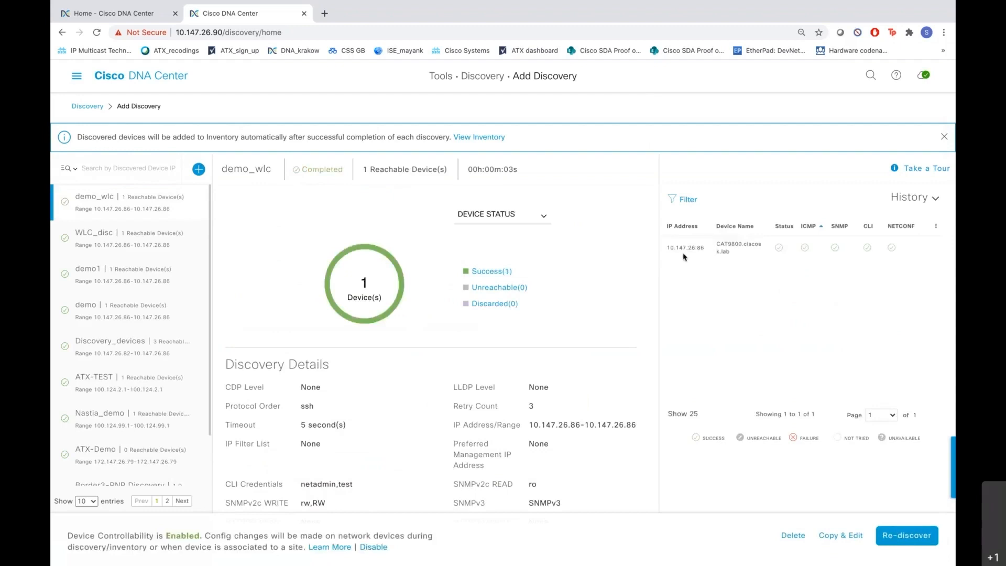
pyautogui.moveTo(556, 231)
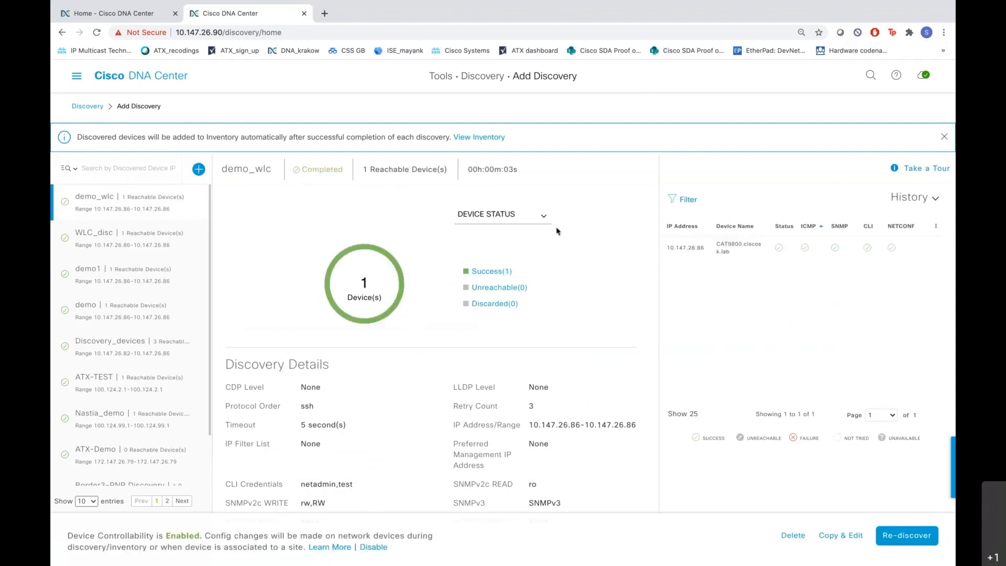
pyautogui.moveTo(509, 140)
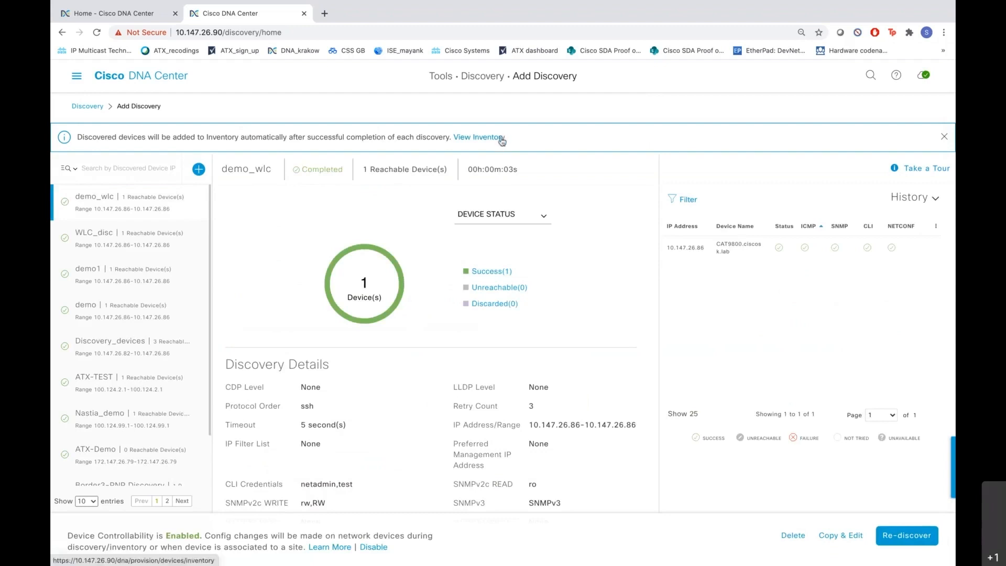
# View the device inventory and filter it to Device Family: Wireless Controller.
pyautogui.click(477, 137)
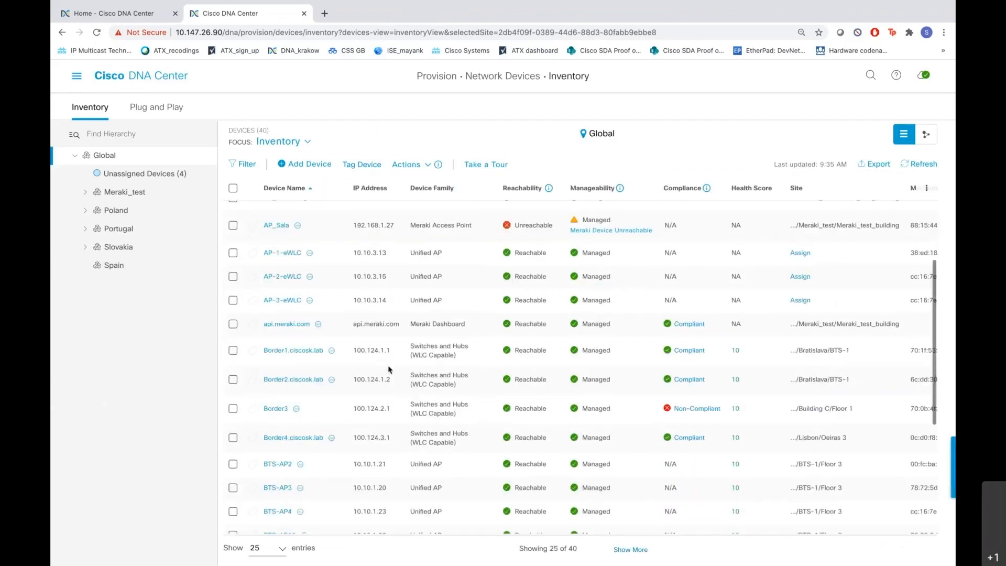
pyautogui.scroll(-3)
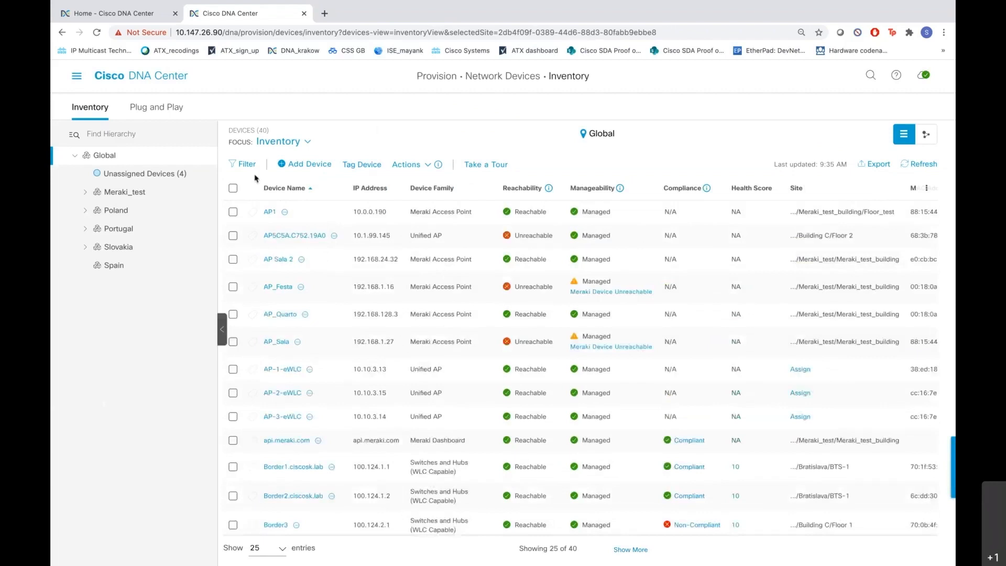
pyautogui.click(245, 163)
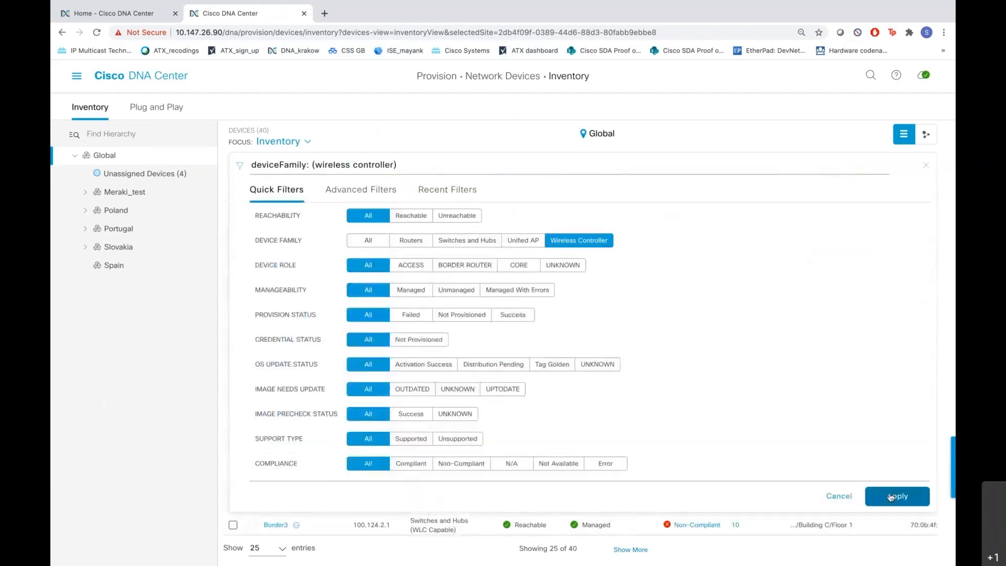
pyautogui.click(897, 496)
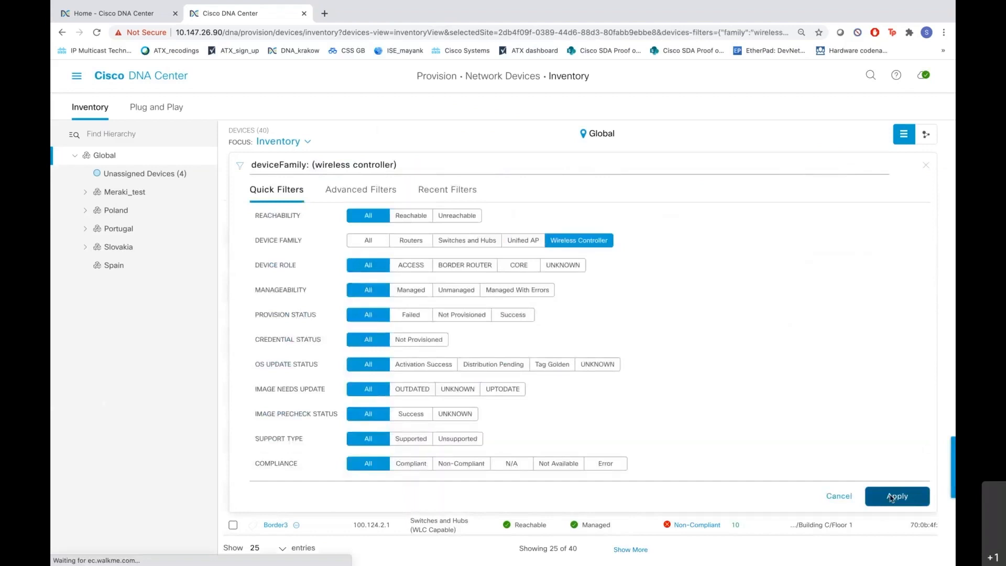
pyautogui.click(896, 496)
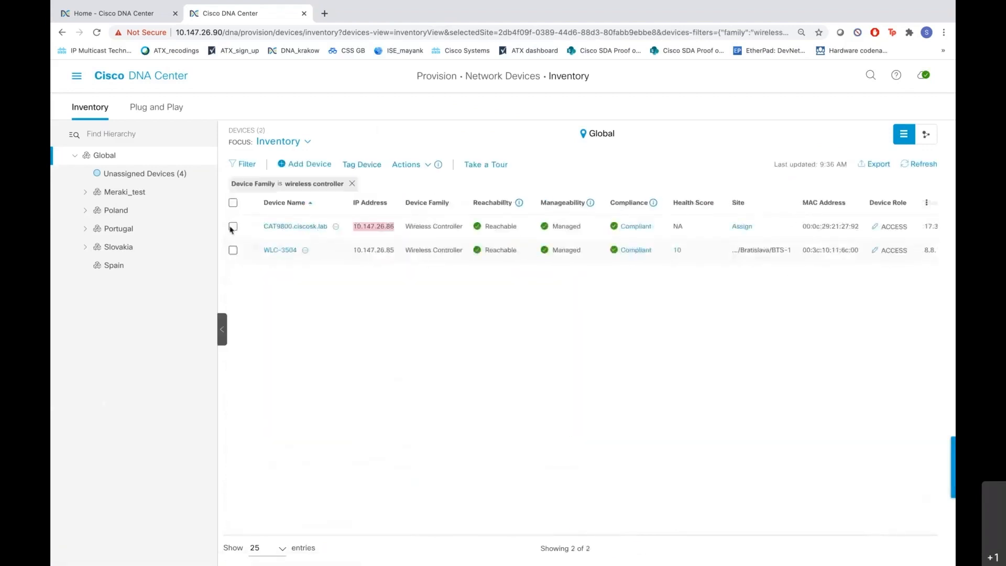
# Select CAT9800.ciscosk.lab and choose Provision > Assign Device to Site.
pyautogui.click(233, 226)
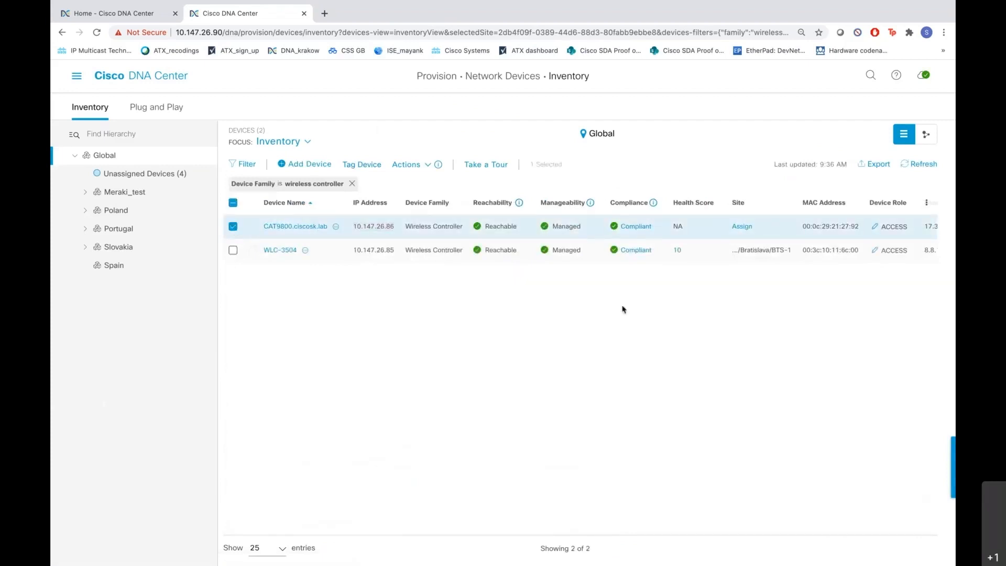
pyautogui.moveTo(413, 170)
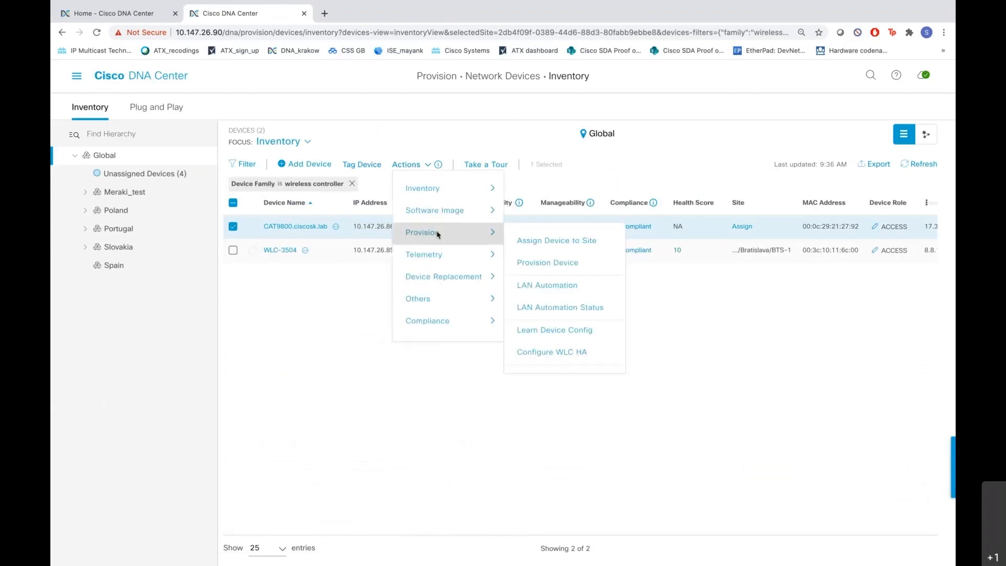
pyautogui.moveTo(556, 244)
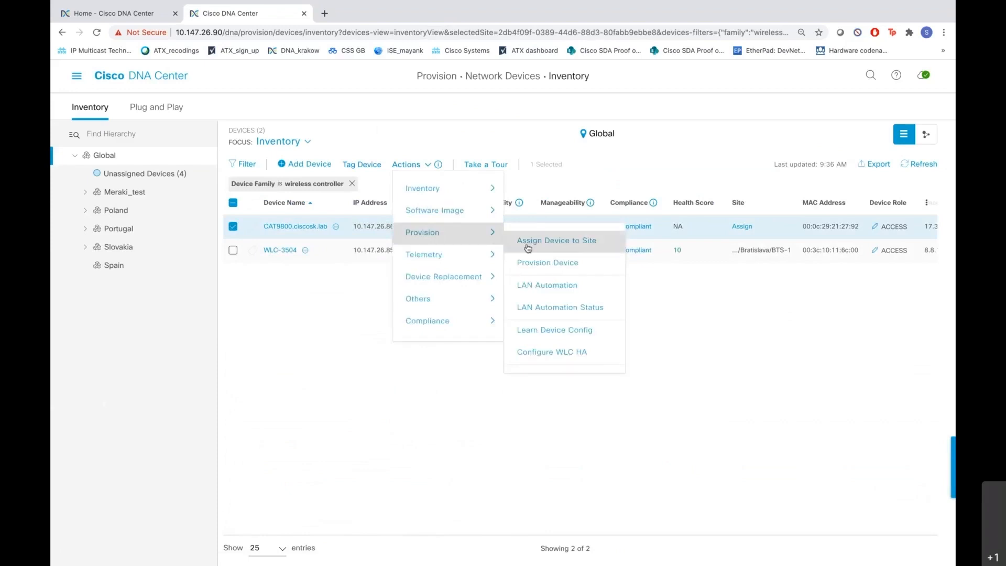
pyautogui.click(557, 240)
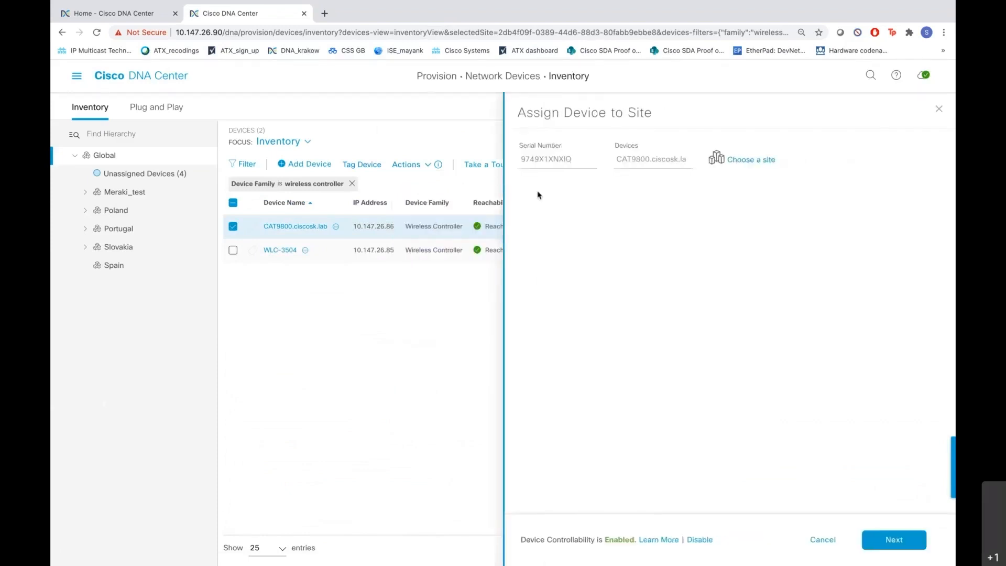
pyautogui.moveTo(590, 186)
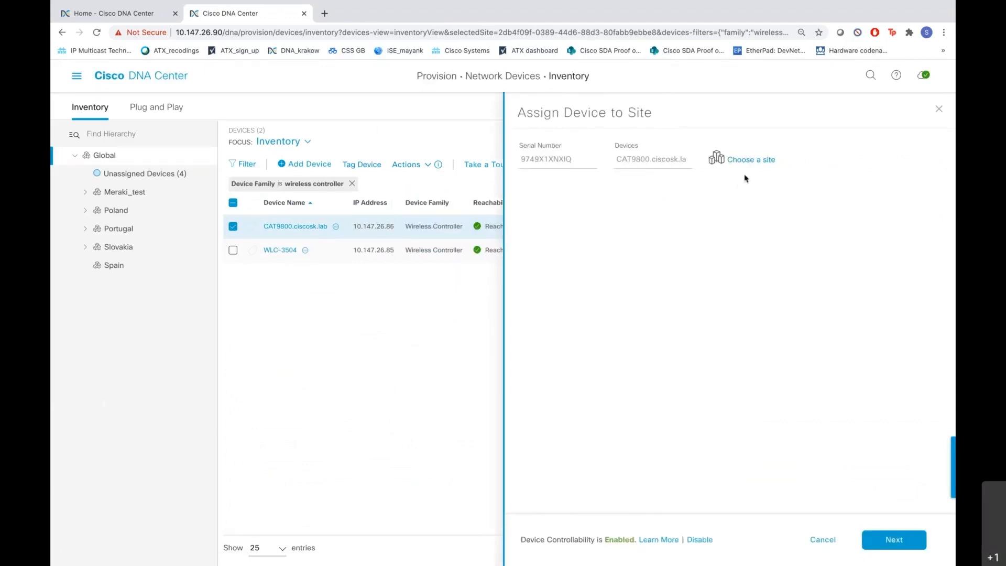
# Pick Global > Portugal > Lisbon > Oeiras 3 > Floor 1 from the site hierarchy and save it.
pyautogui.click(750, 159)
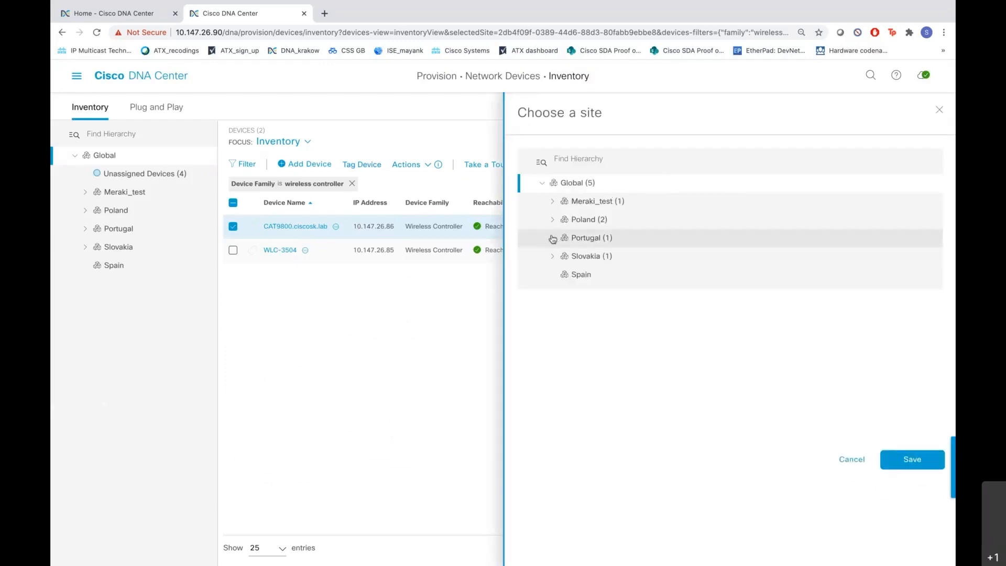
pyautogui.click(552, 238)
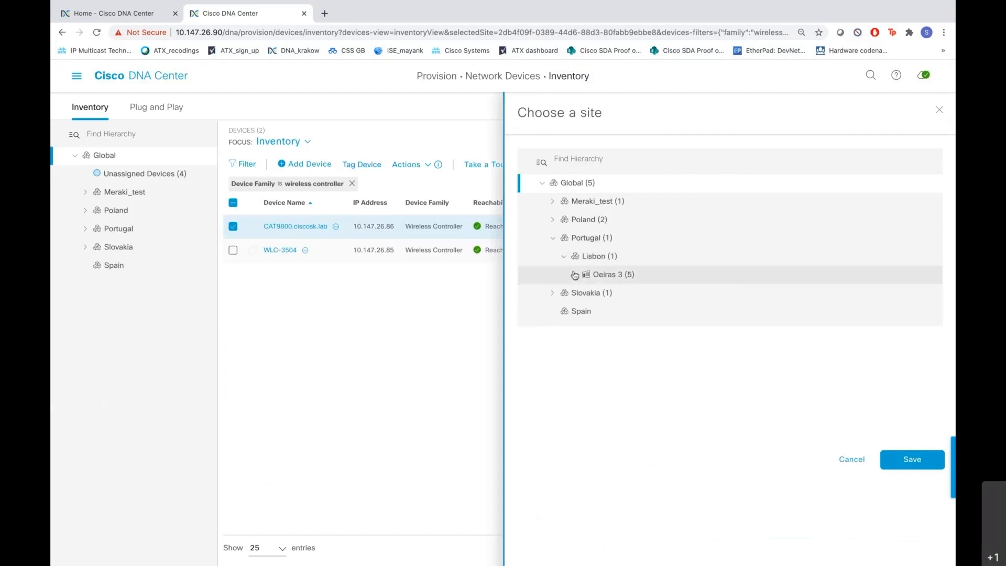
pyautogui.click(575, 274)
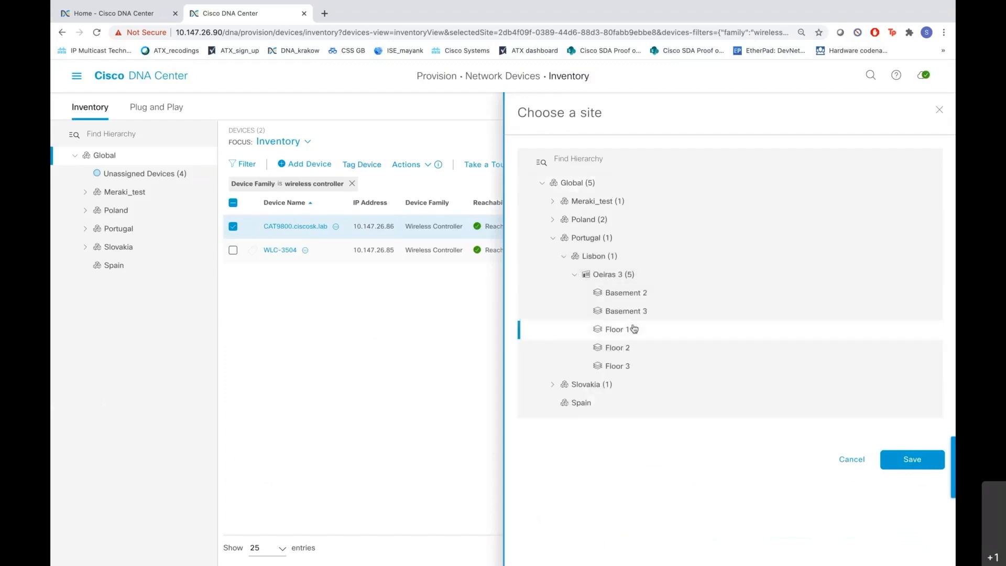
pyautogui.moveTo(912, 459)
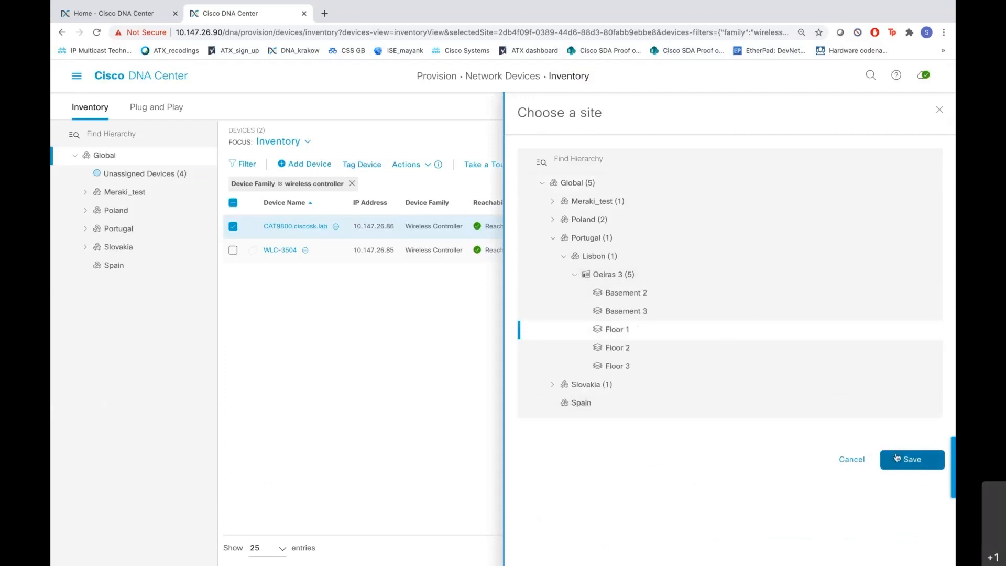
pyautogui.click(912, 459)
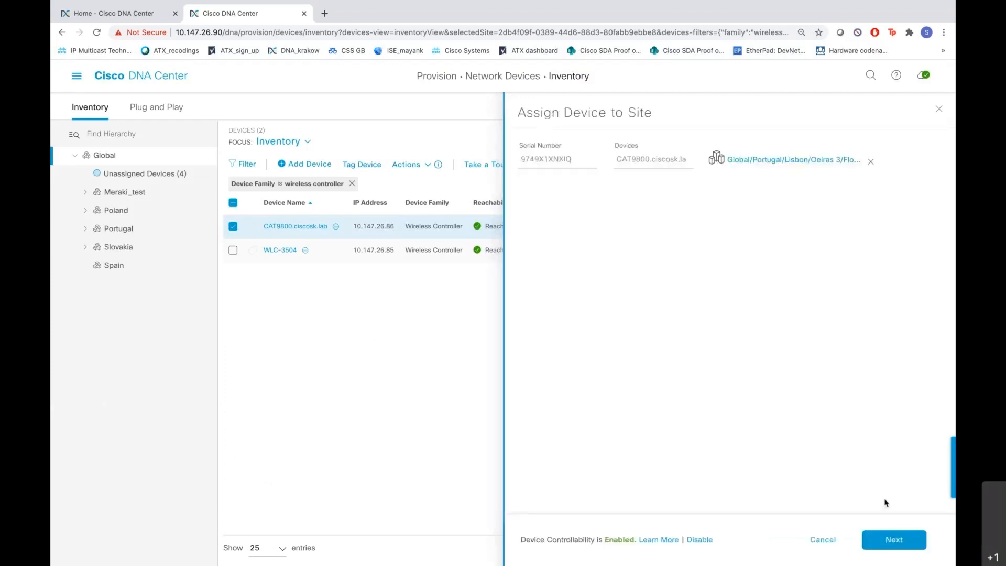
# Review the deployment settings summary and confirm assigning CAT9800 to Oeiras 3/Floor 1.
pyautogui.click(893, 539)
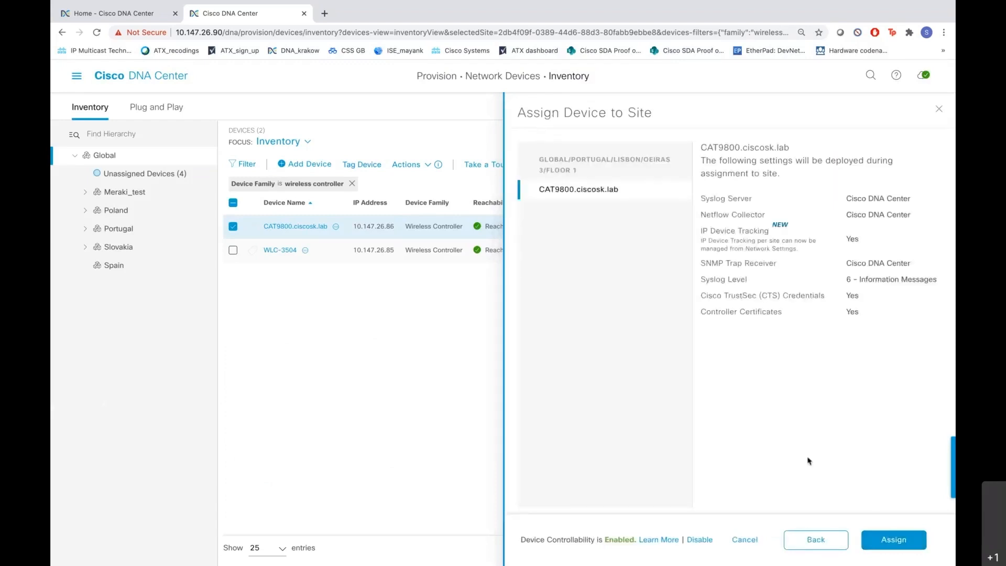
pyautogui.moveTo(815, 482)
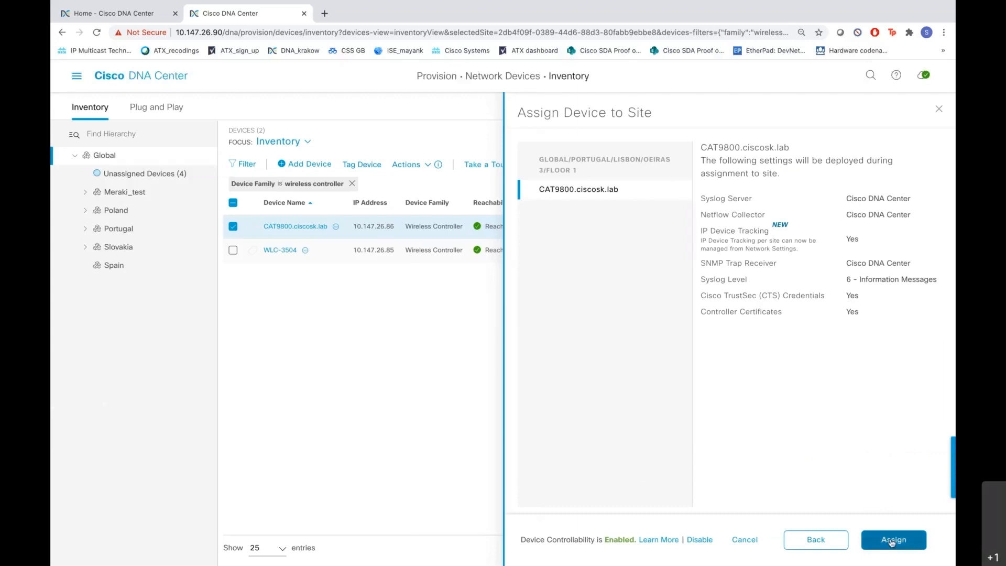
pyautogui.click(892, 539)
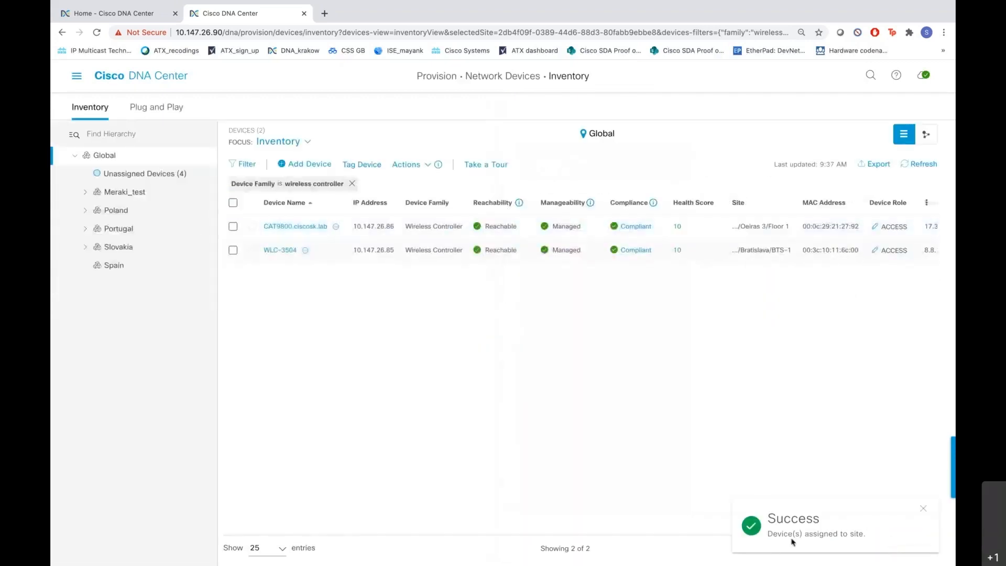
pyautogui.moveTo(761, 226)
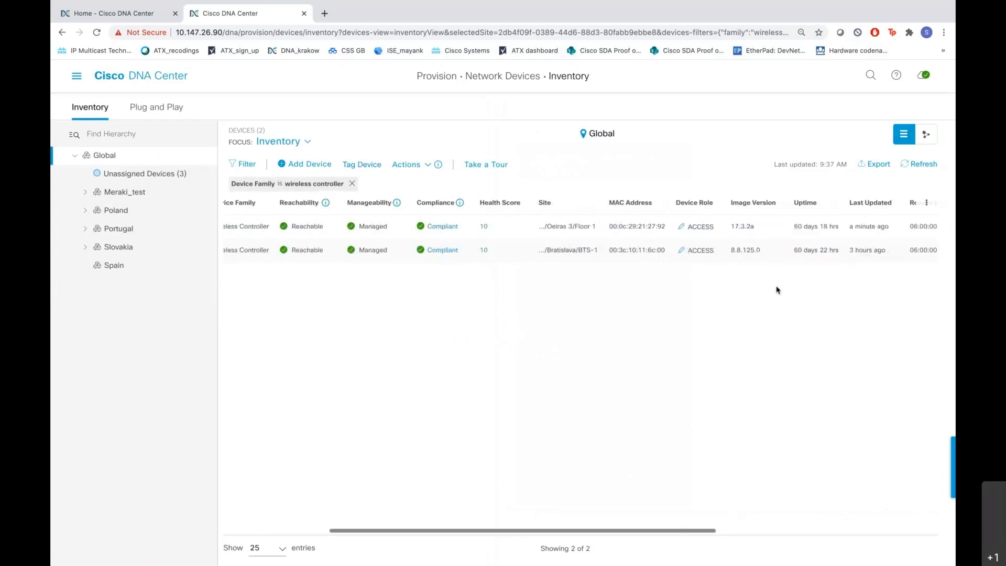
# Scroll the inventory table right to see CAT9800's image version, uptime and resync interval.
pyautogui.hscroll(3)
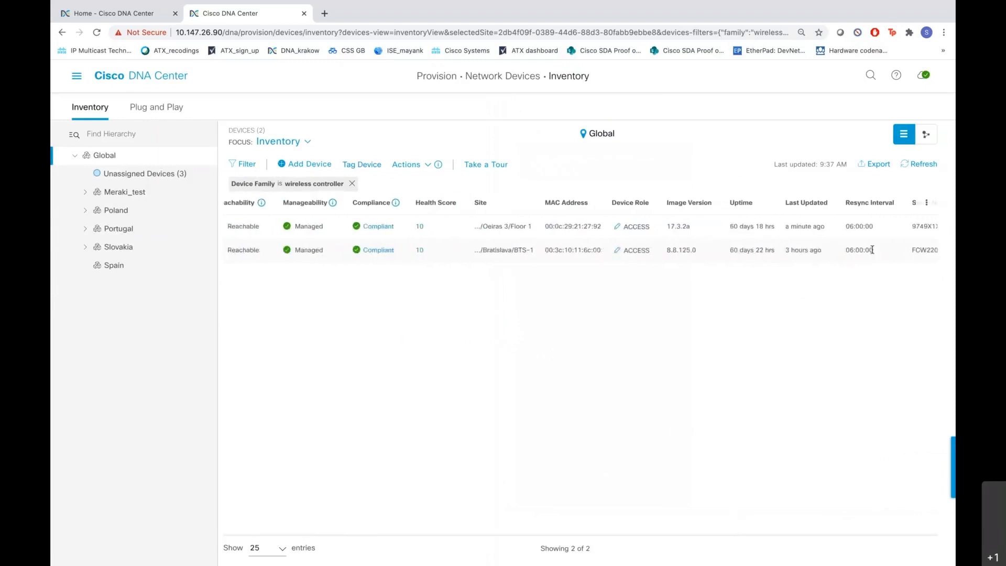